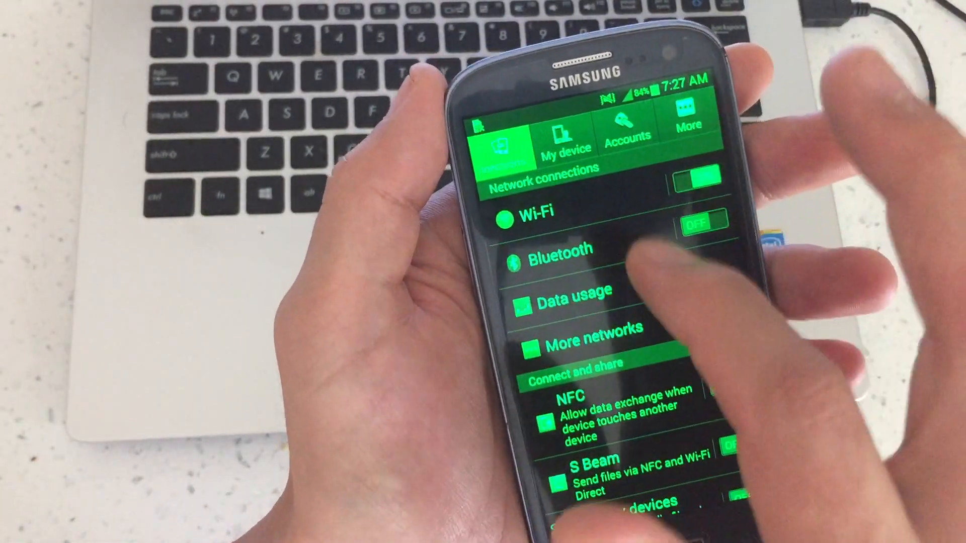
From the More settings categories, reach Application manager and confirm uninstalling AnTuTu Benchmark
{"action": "left_click", "coordinate": [701, 224]}
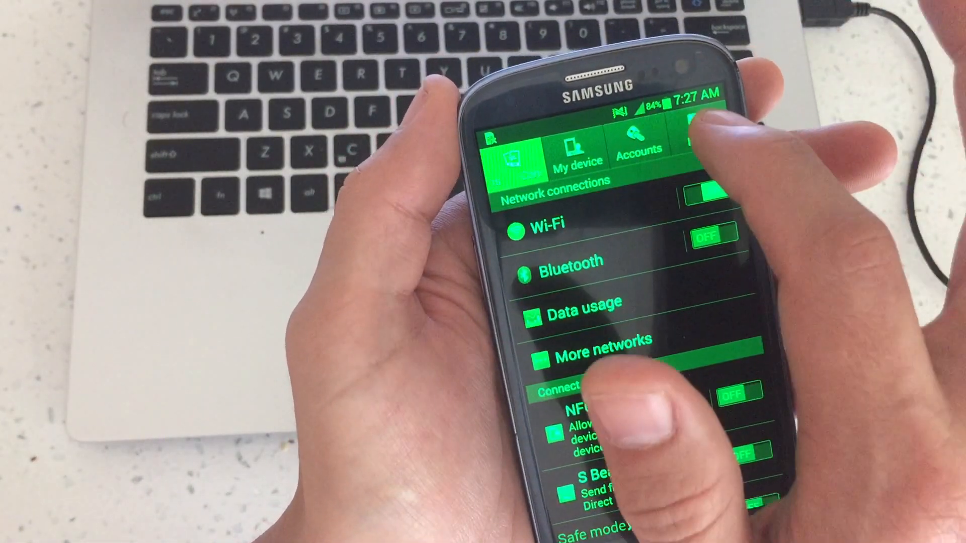
{"action": "left_click", "coordinate": [699, 145]}
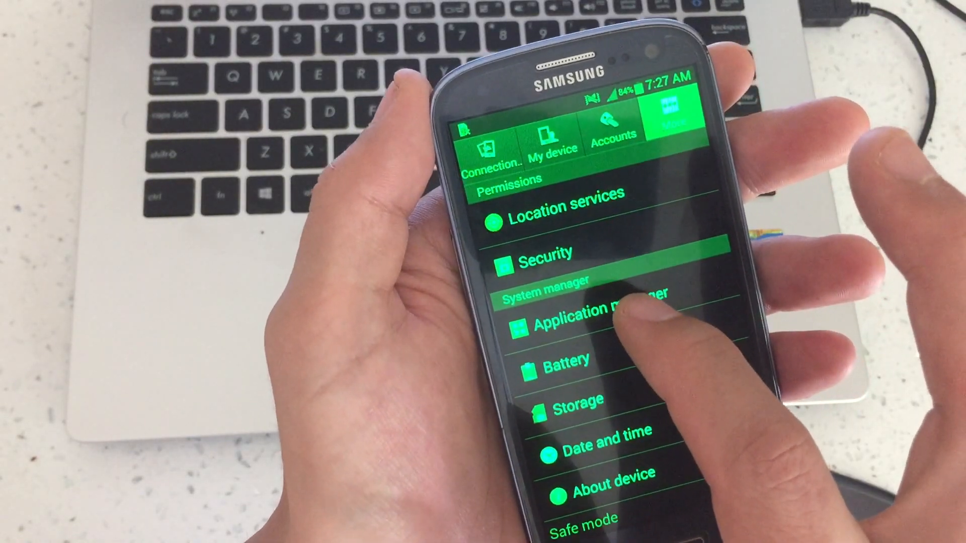
{"action": "left_click", "coordinate": [586, 325]}
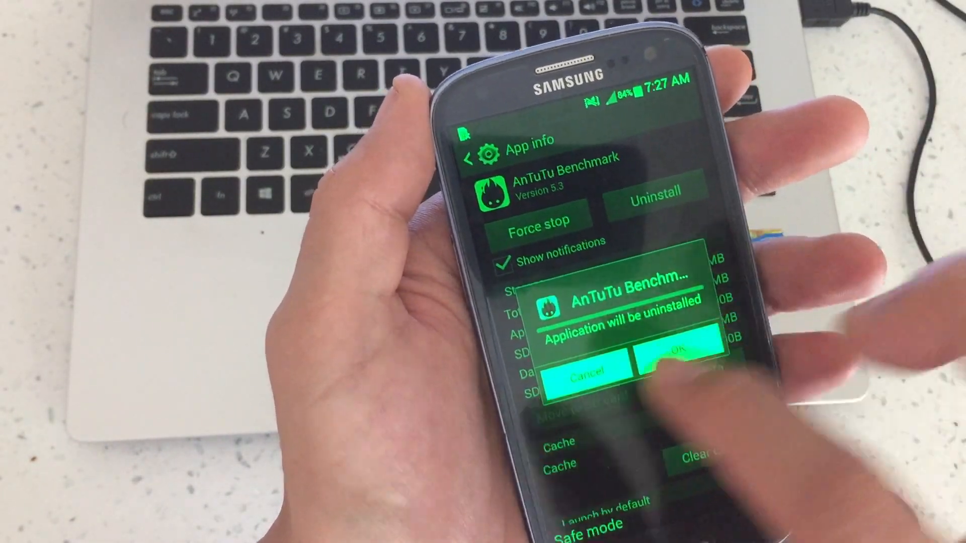
{"action": "left_click", "coordinate": [589, 376]}
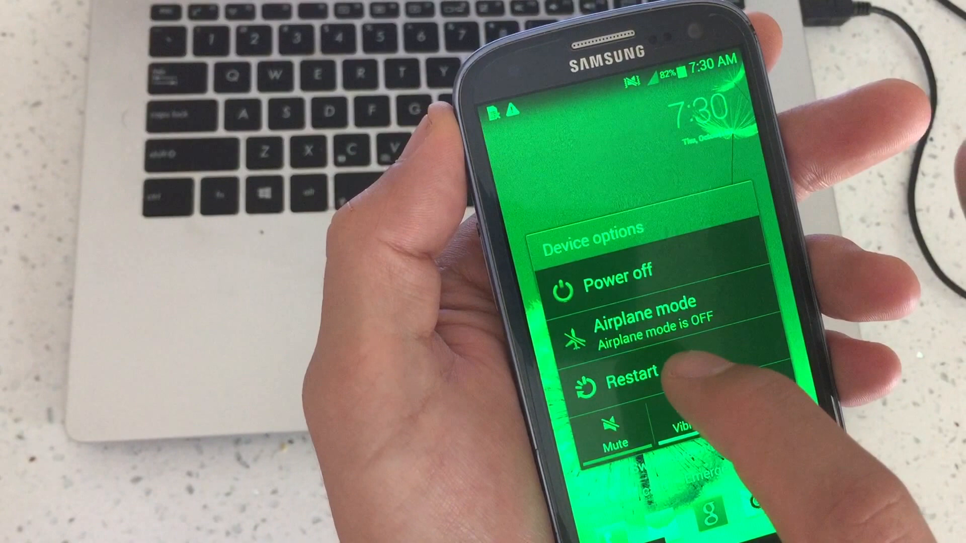
Choose Restart from Device options so the phone reboots normally
{"action": "left_click", "coordinate": [625, 374]}
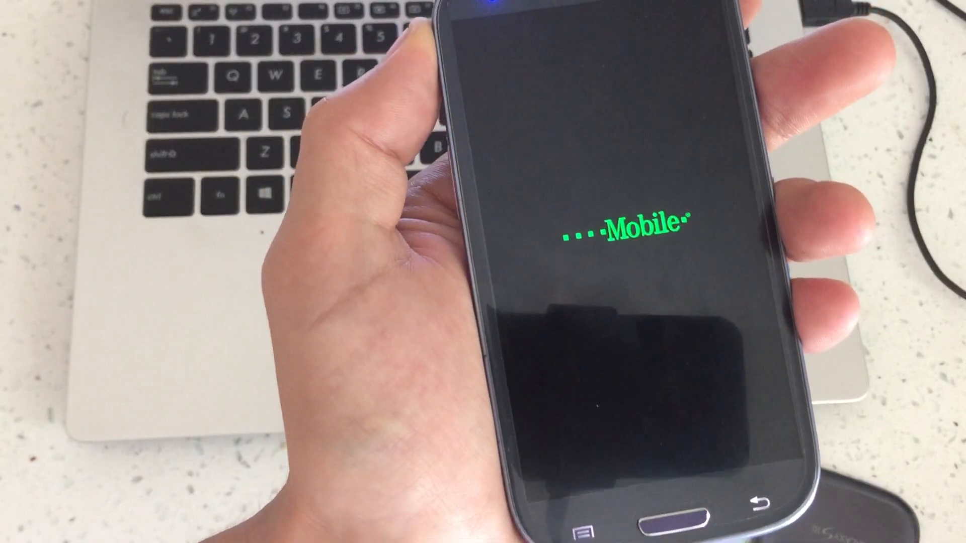